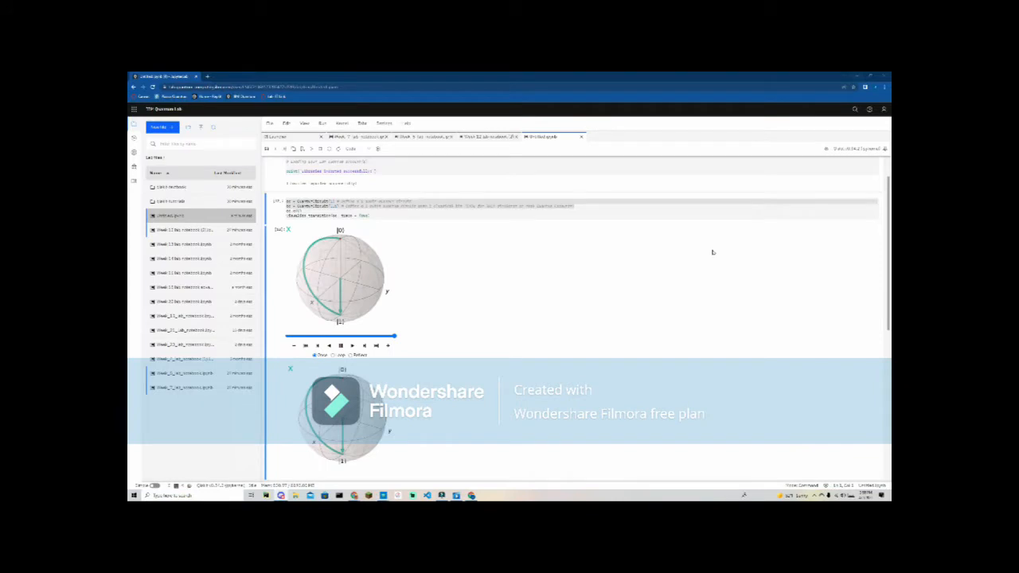
mouse_move(690, 232)
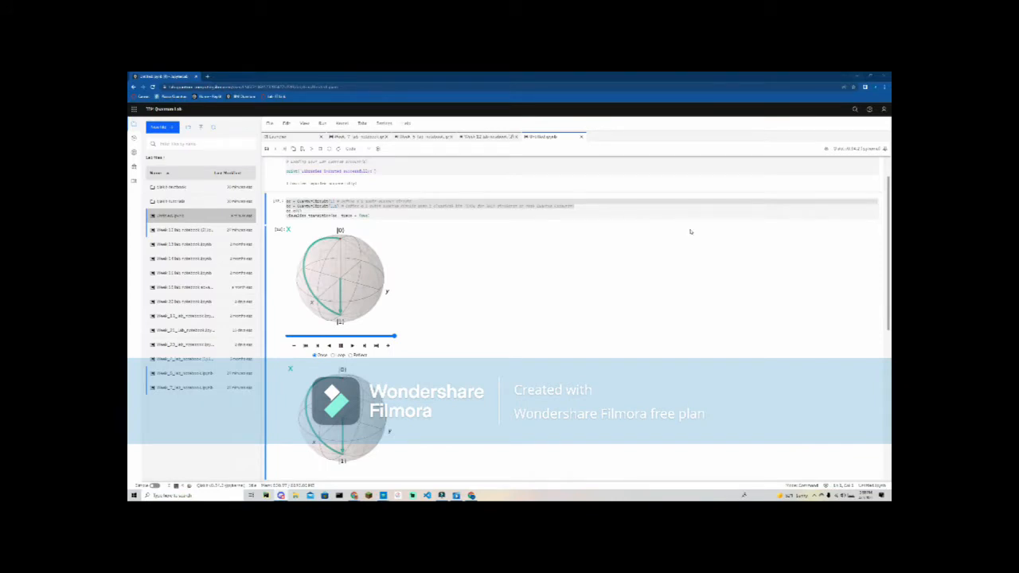
mouse_move(687, 262)
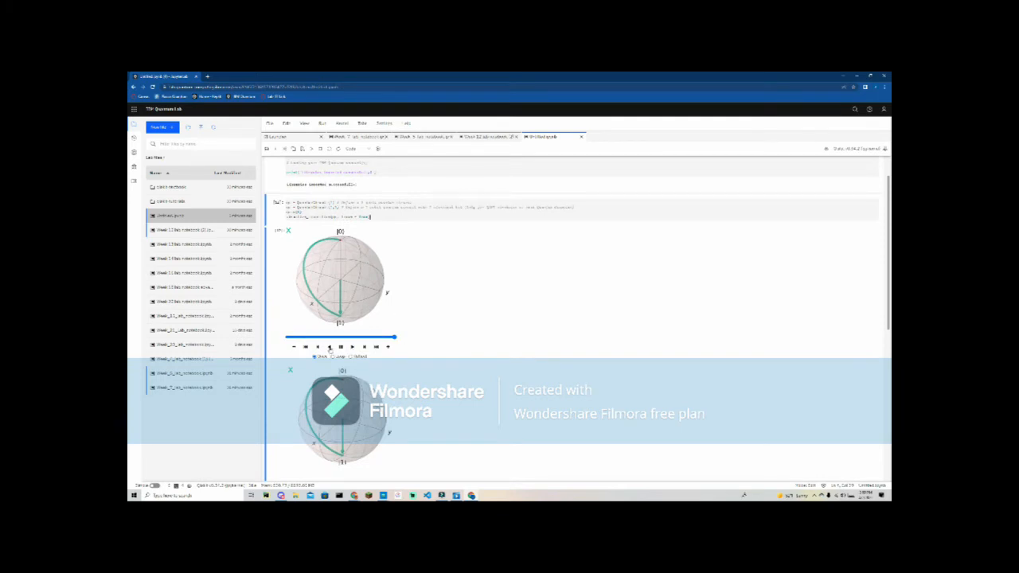
Run the H-gate cell to render its Bloch sphere animation below the X-gate output
left_click(341, 348)
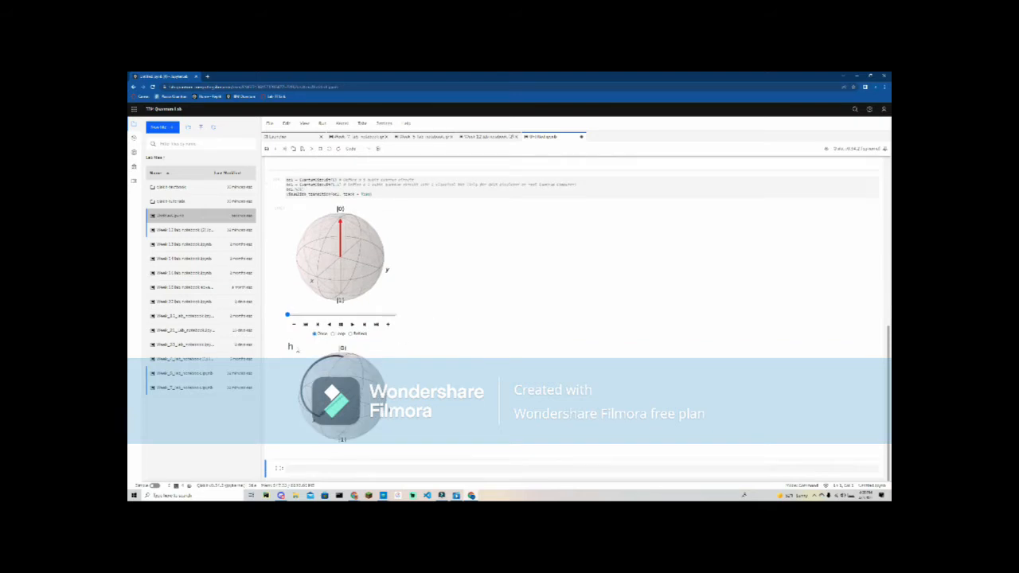
scroll("down", 3)
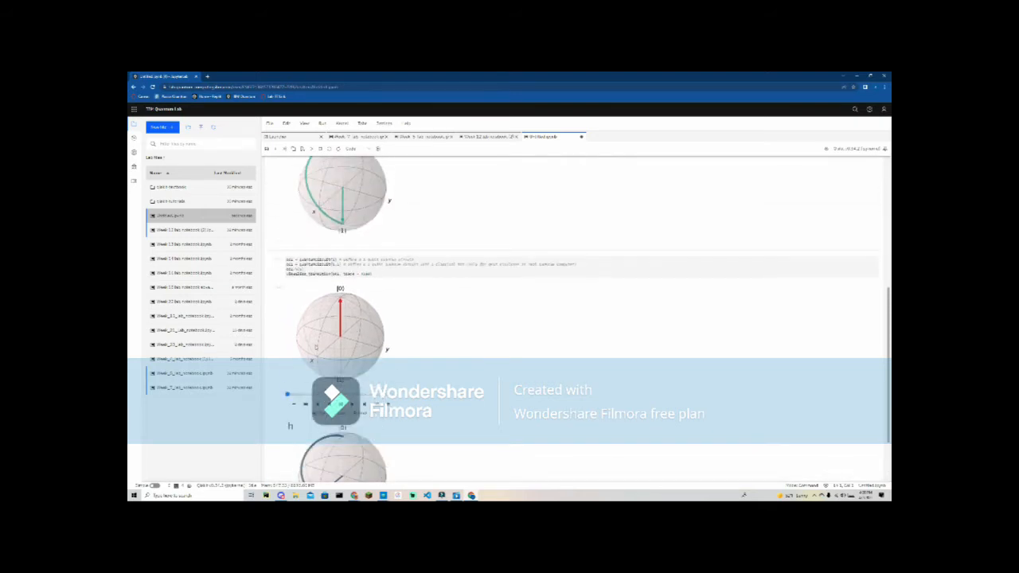